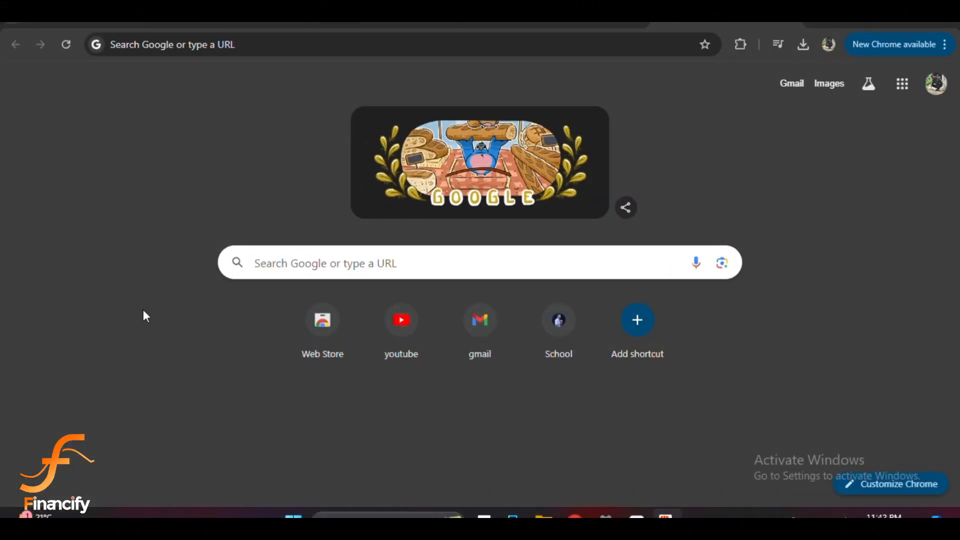
mouse_move(148, 290)
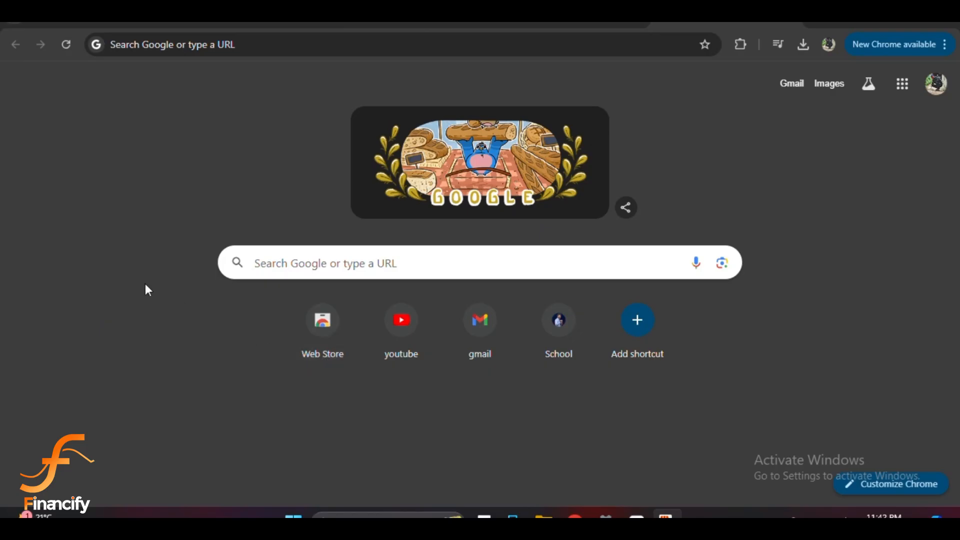
mouse_move(75, 403)
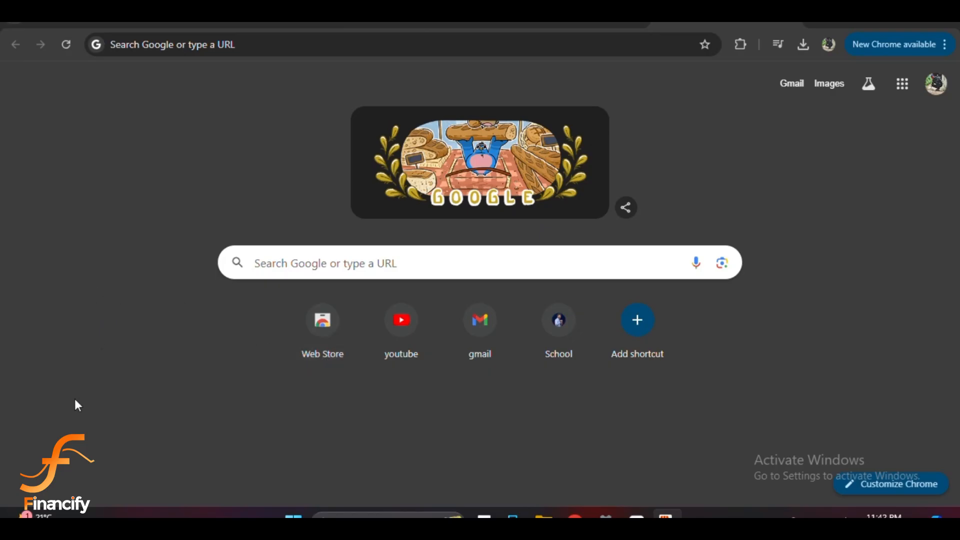
mouse_move(111, 363)
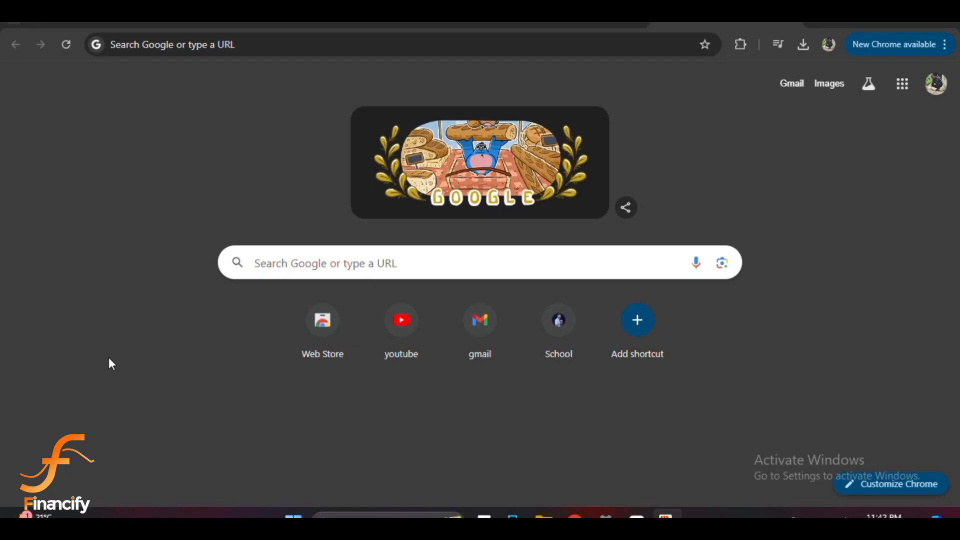
mouse_move(44, 355)
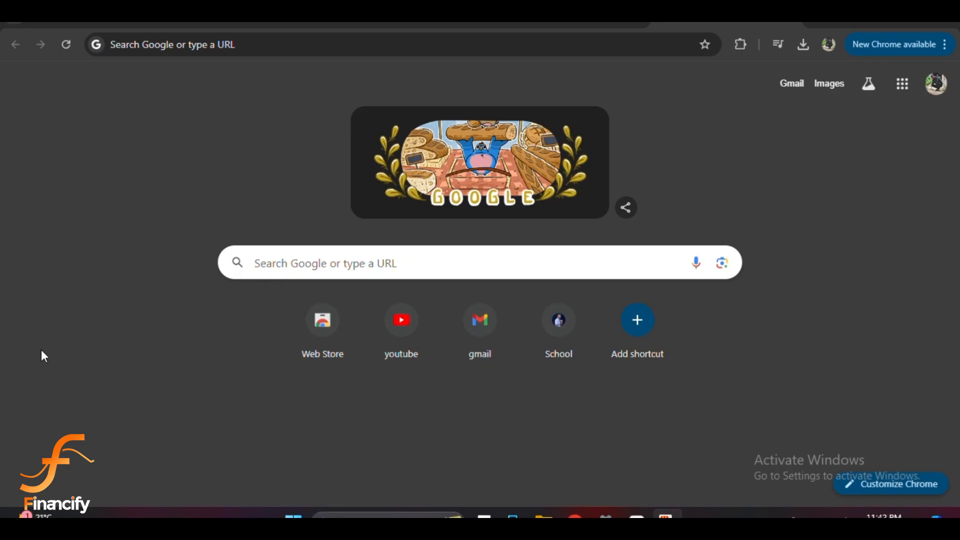
mouse_move(73, 400)
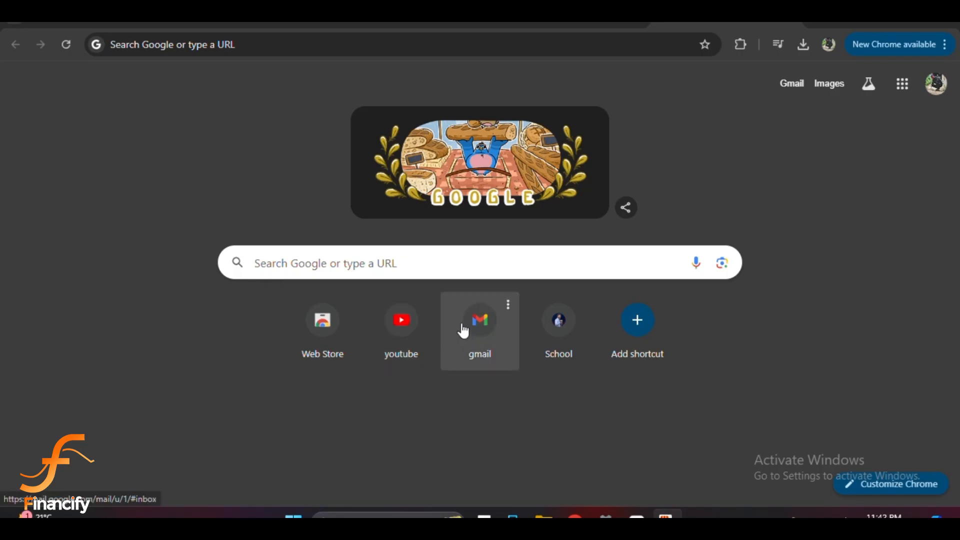
mouse_move(461, 268)
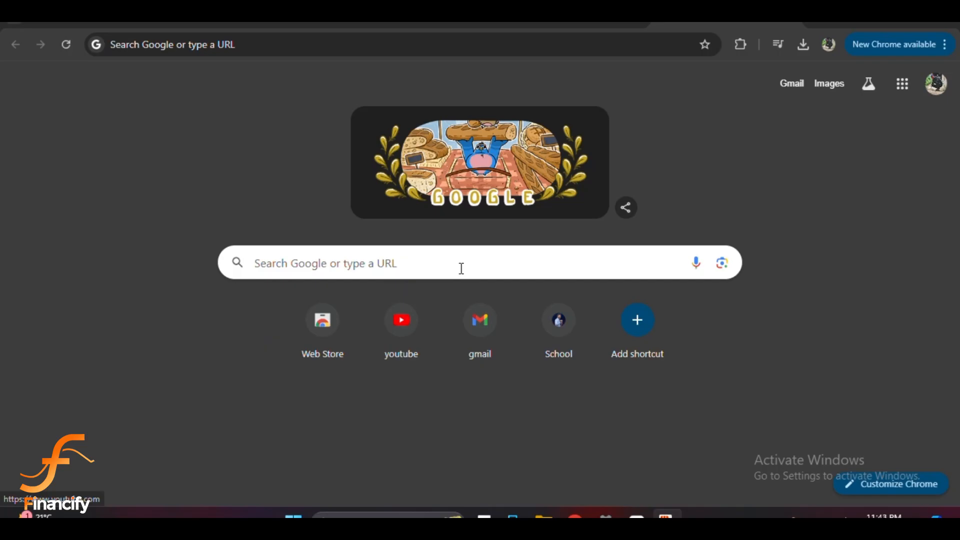
mouse_move(450, 218)
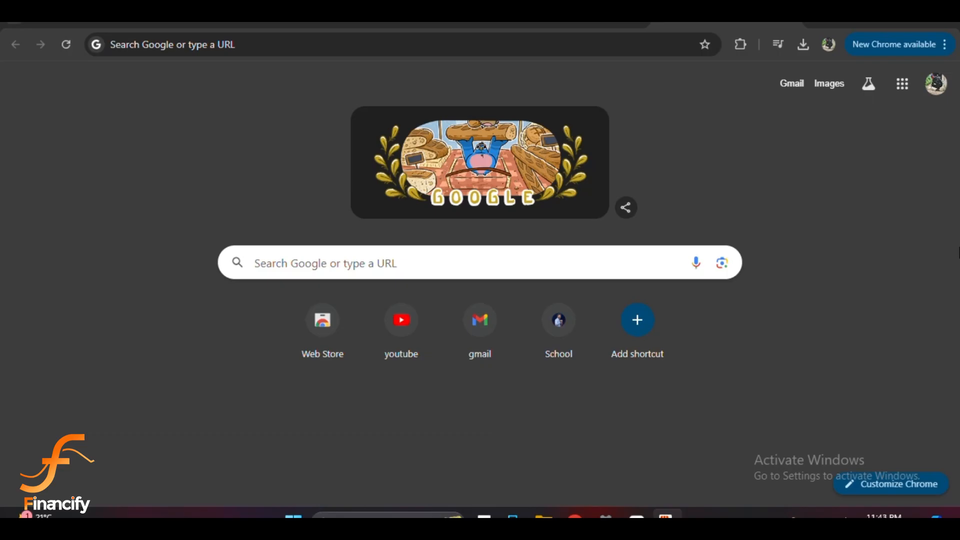
mouse_move(740, 44)
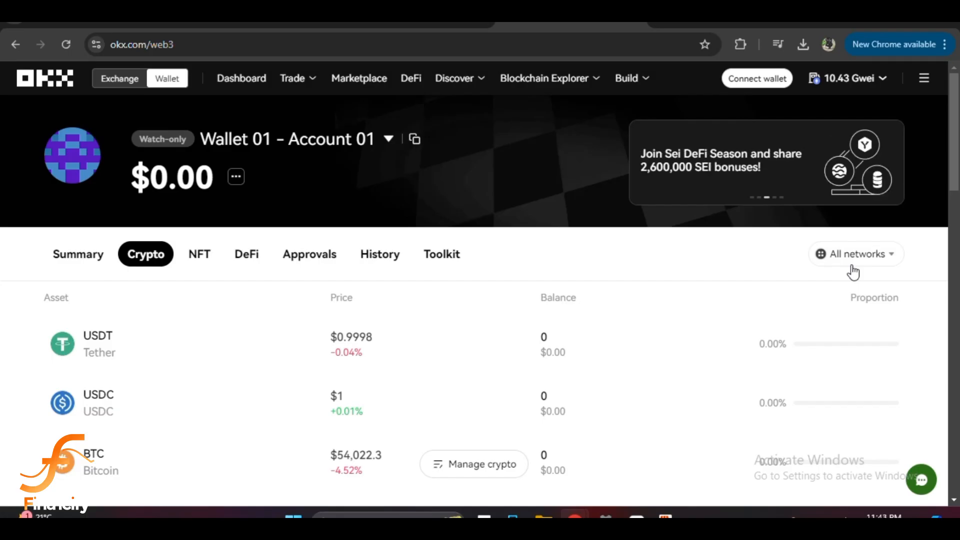
Filter the Crypto list to BNB Smart Chain, showing only USDT, USDC and BNB
left_click(856, 254)
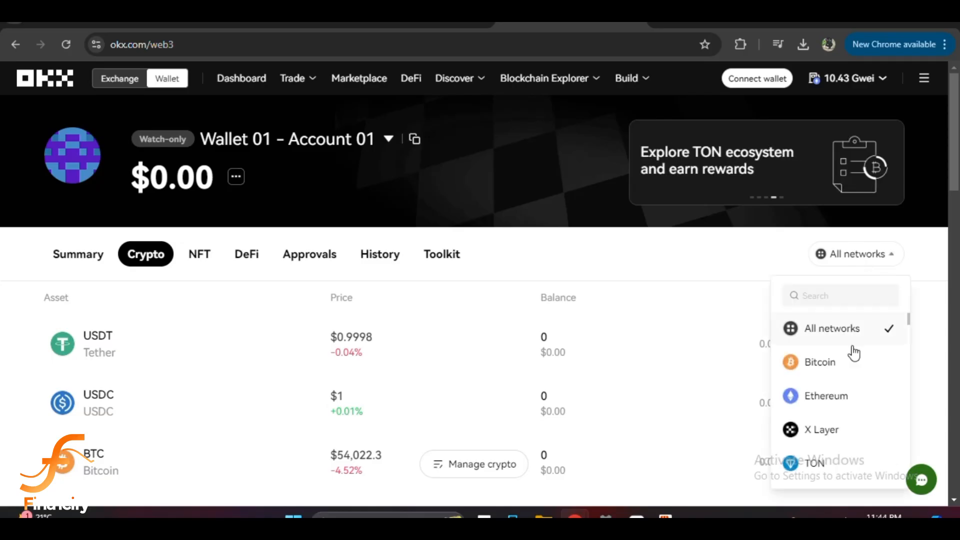
scroll("down", 3)
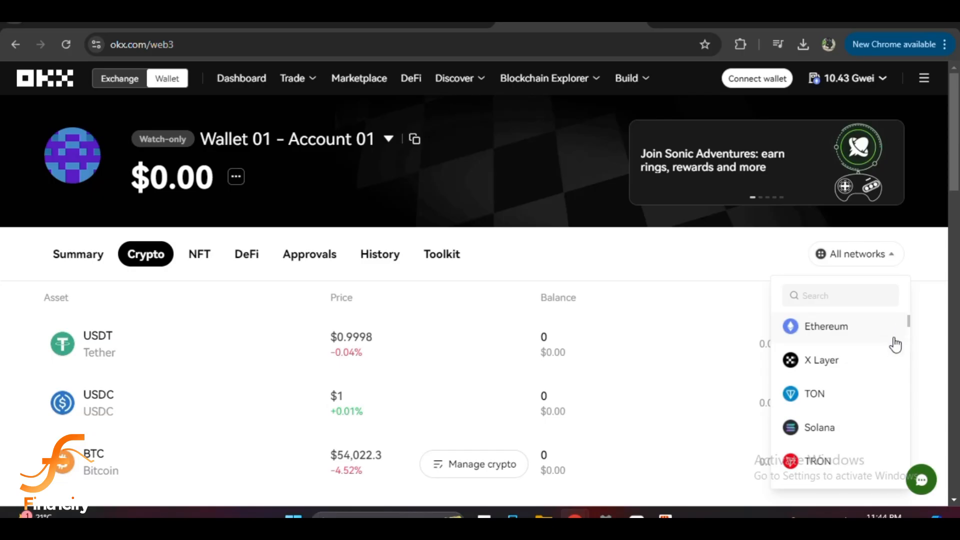
scroll("down", 3)
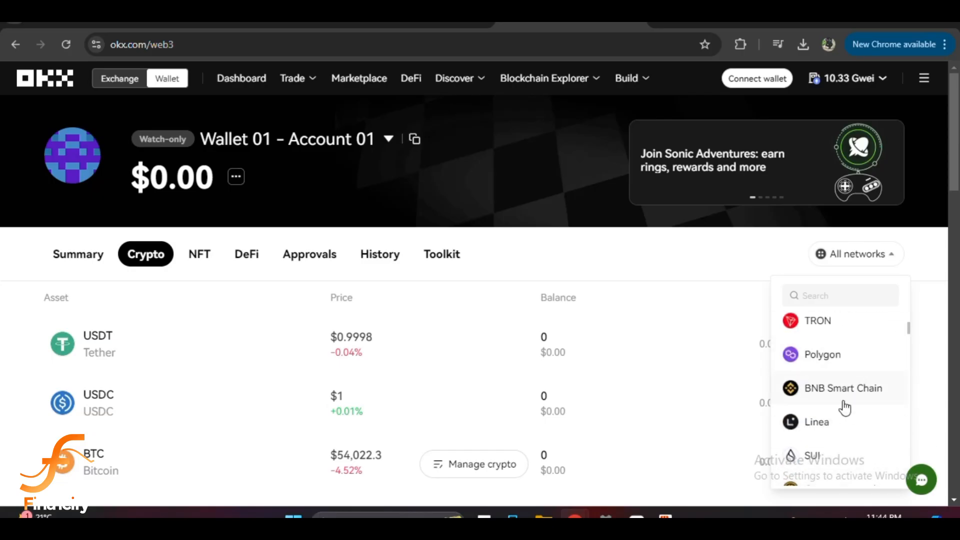
left_click(842, 388)
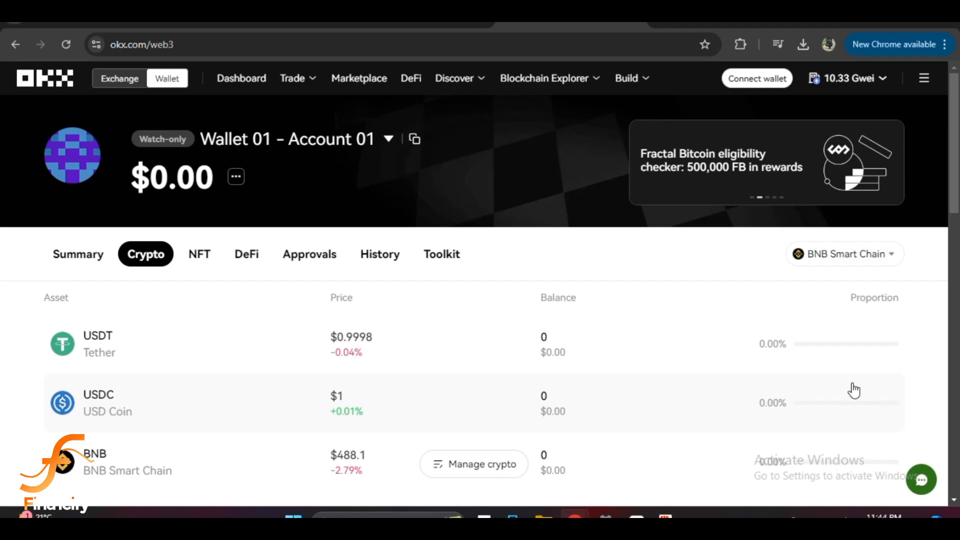
mouse_move(850, 384)
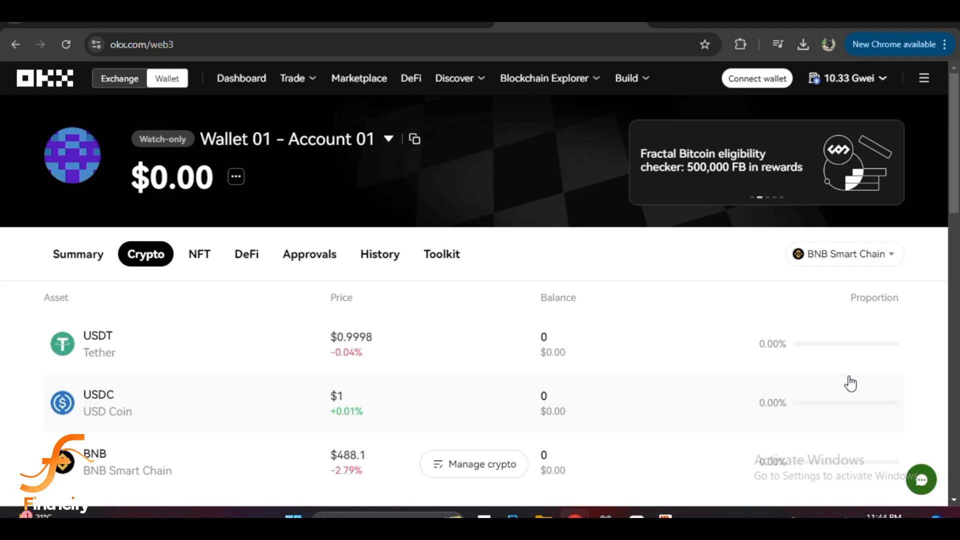
mouse_move(838, 370)
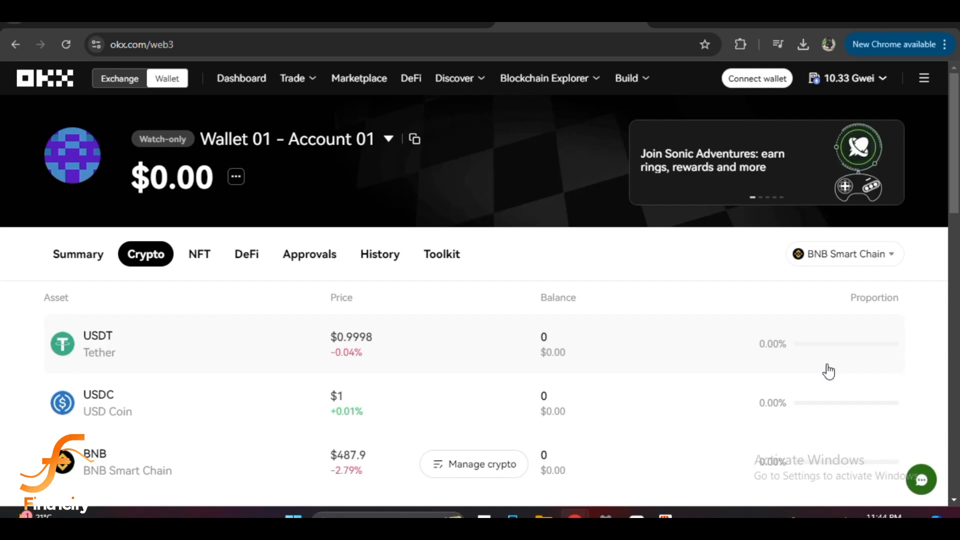
mouse_move(868, 340)
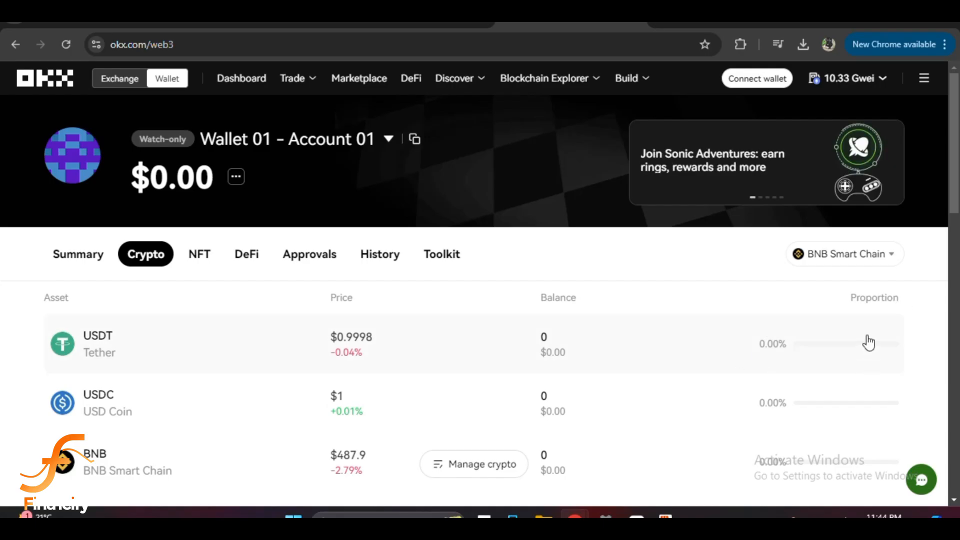
mouse_move(867, 320)
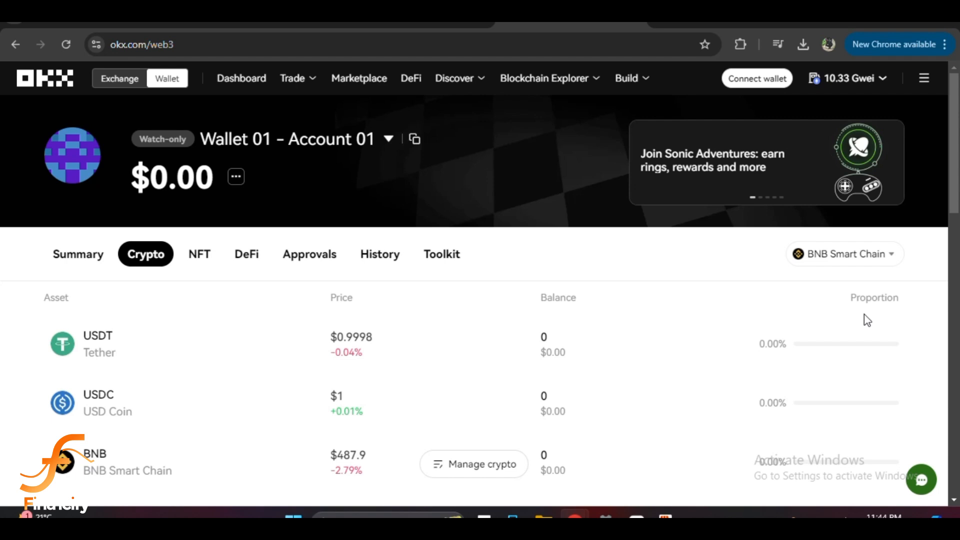